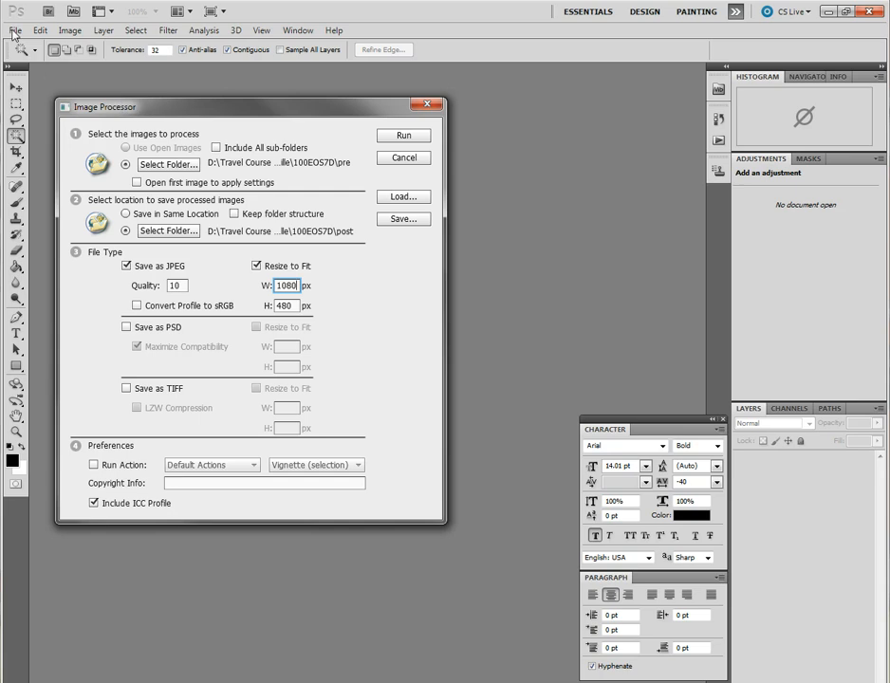
pyautogui.moveTo(387, 368)
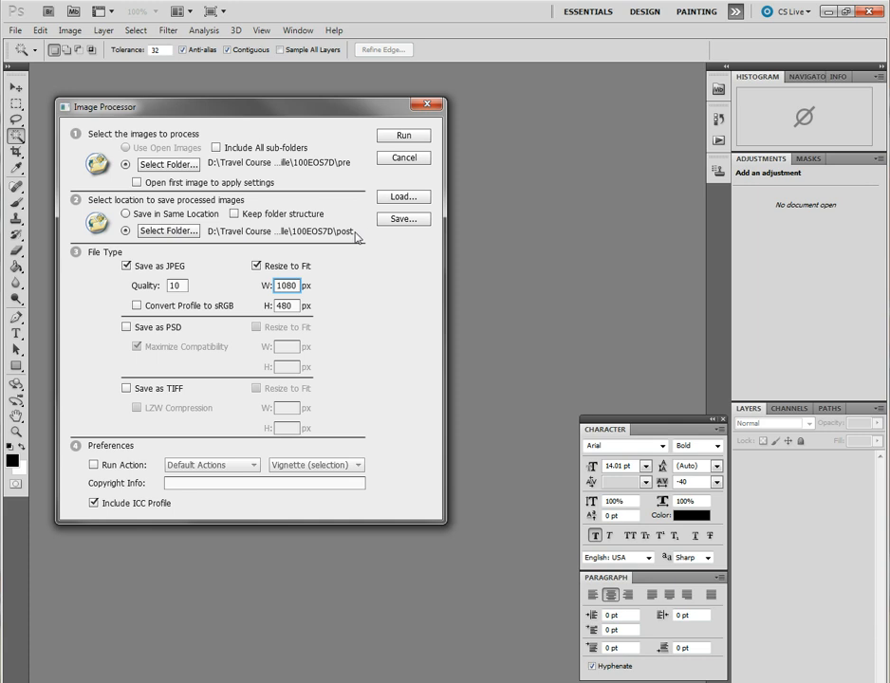
pyautogui.moveTo(304, 236)
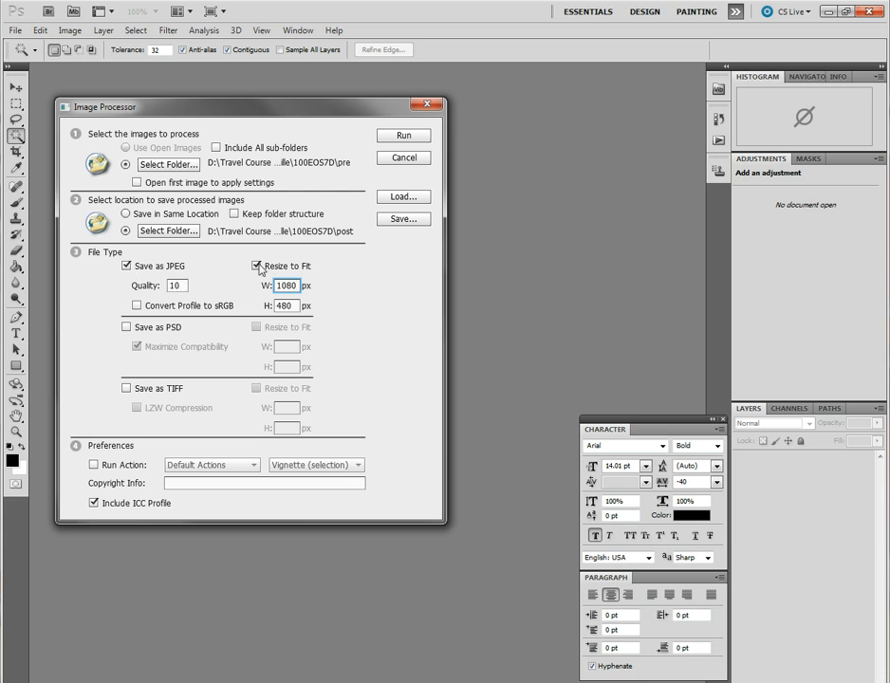
# - Set Resize to Fit width 1920 and height 1080 in Image Processor and run the batch
pyautogui.tripleClick(287, 285)
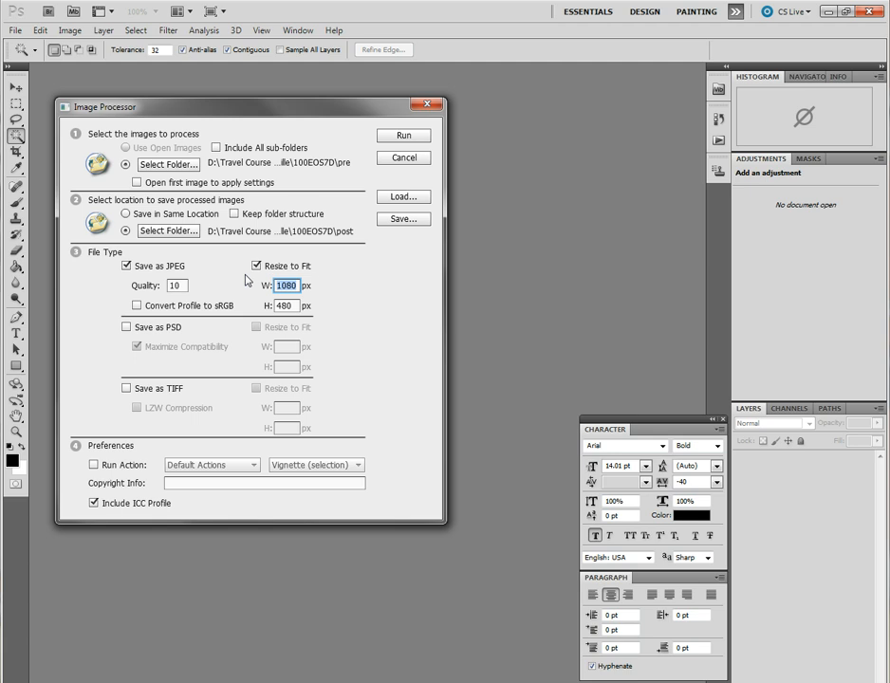
pyautogui.write('192')
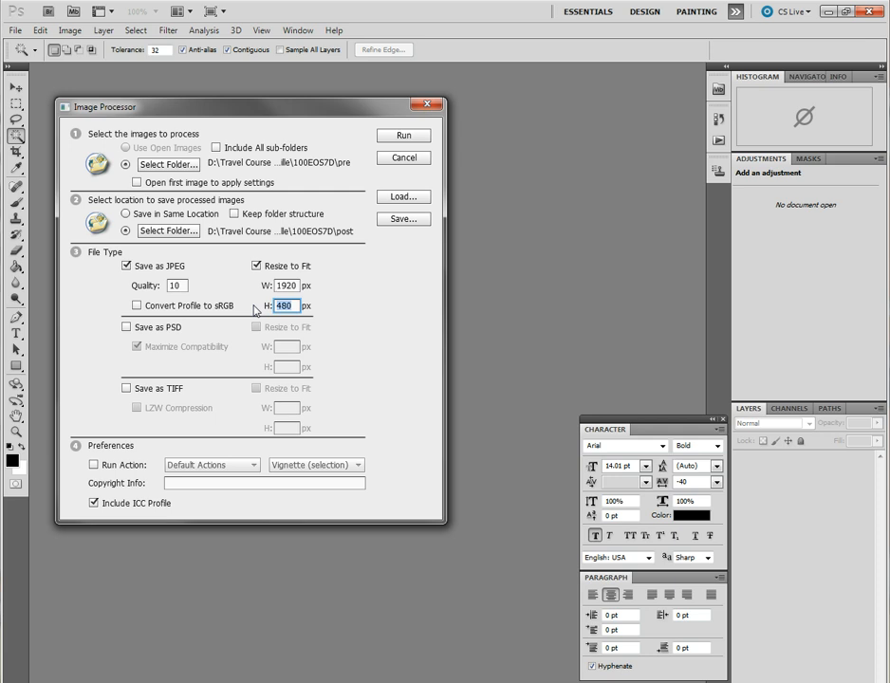
pyautogui.write('1080')
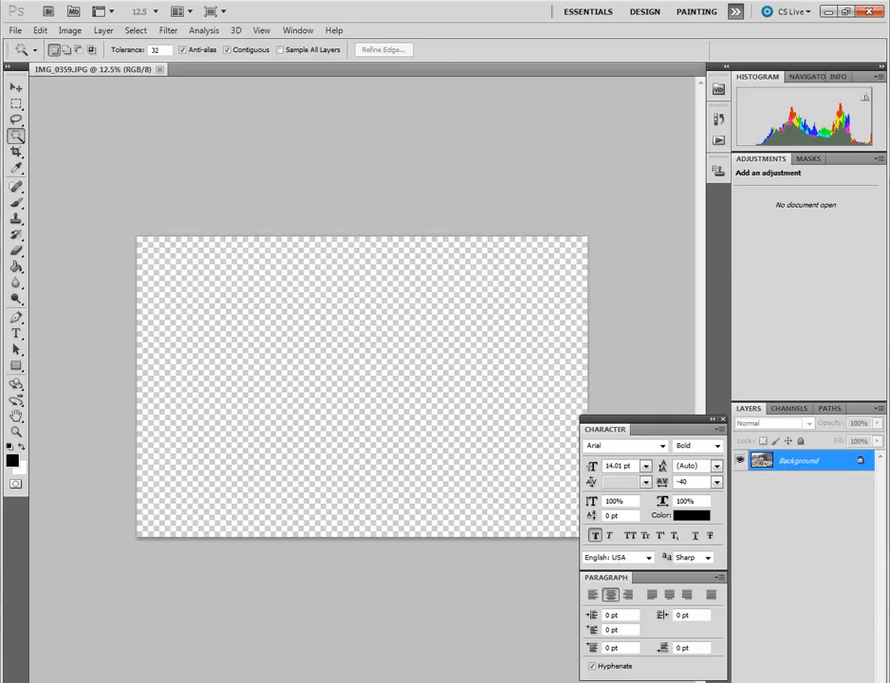
pyautogui.click(160, 68)
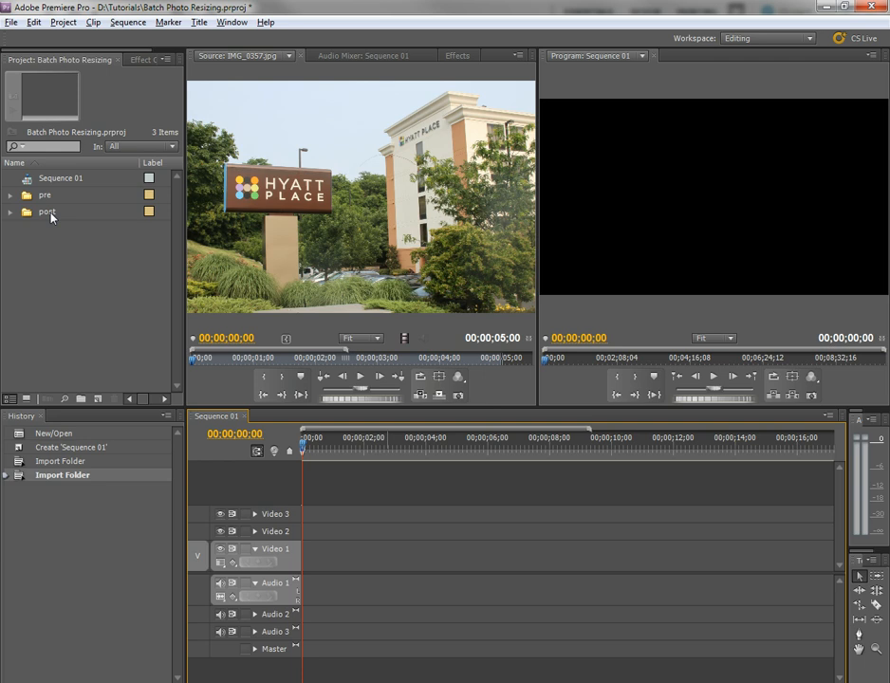
pyautogui.moveTo(49, 216)
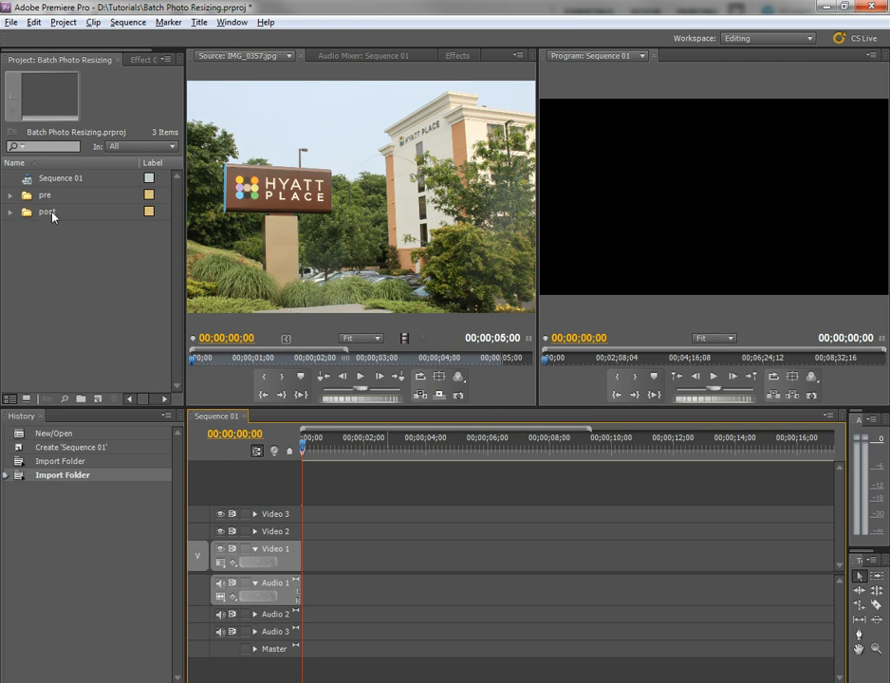
pyautogui.moveTo(38, 231)
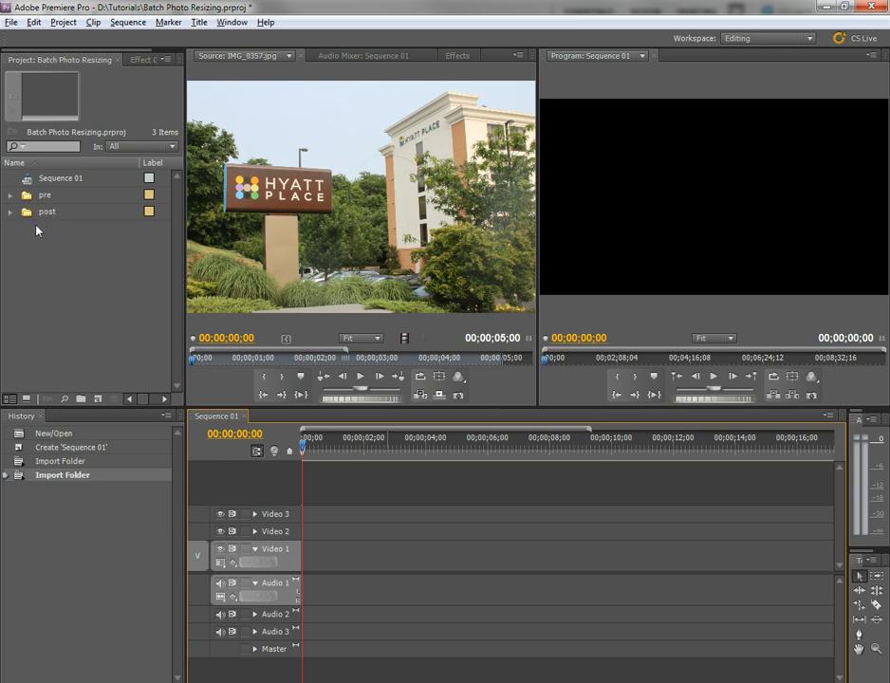
pyautogui.moveTo(47, 207)
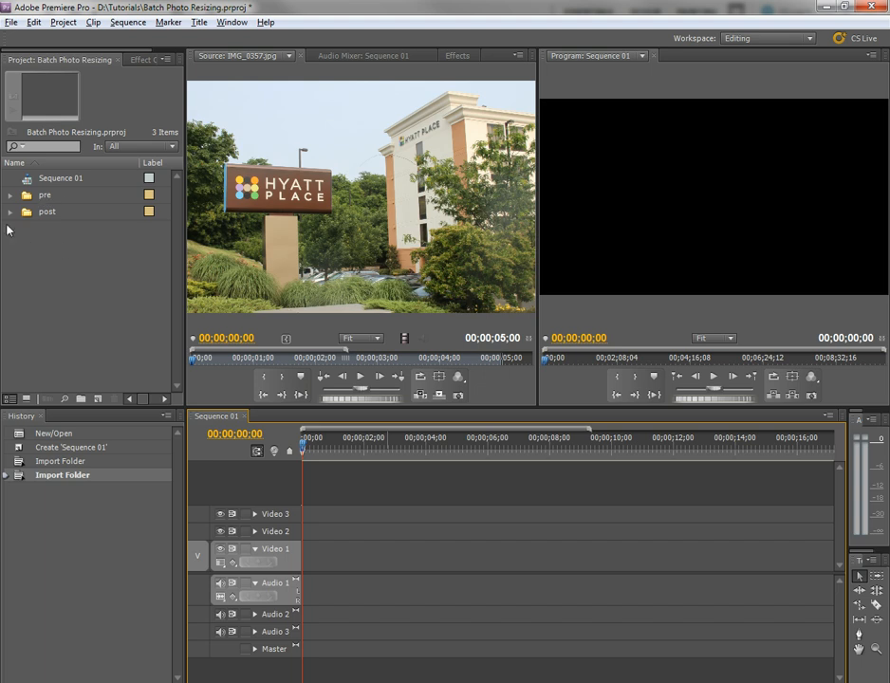
# - Expand the post bin and select its resized photos for placing on Sequence 01's Video 1
pyautogui.click(9, 211)
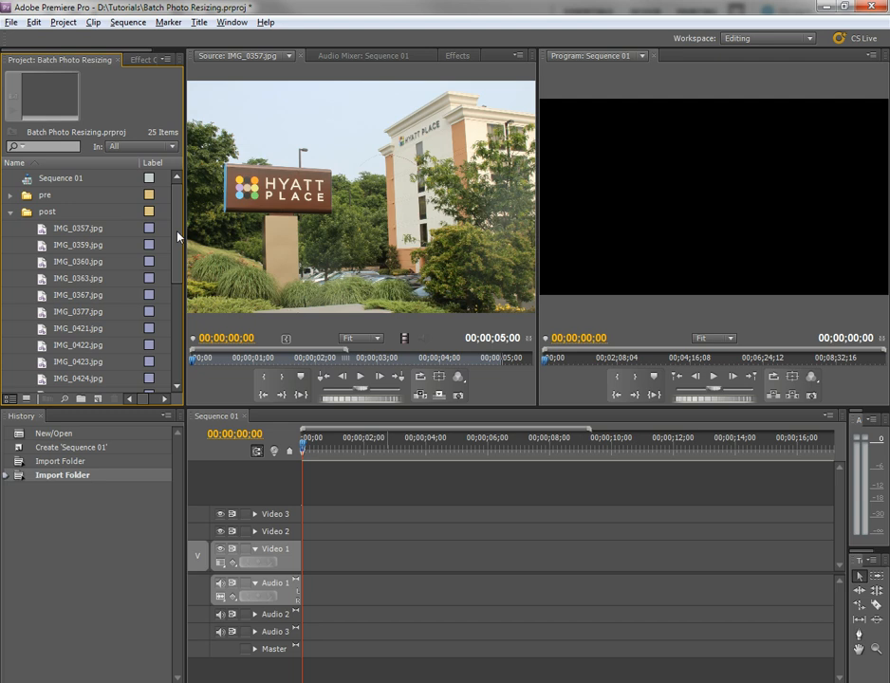
pyautogui.click(78, 227)
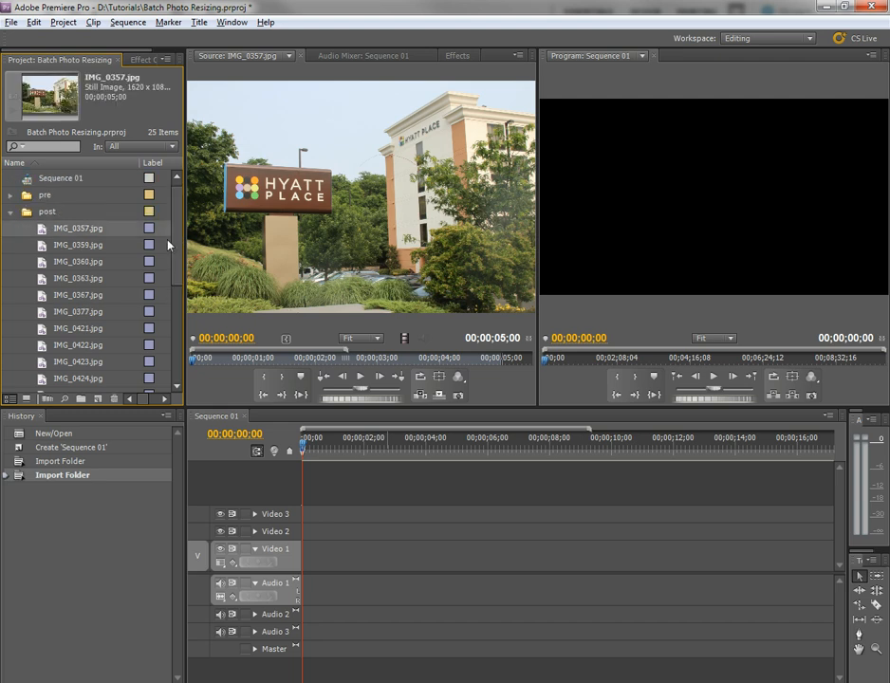
pyautogui.scroll(-3)
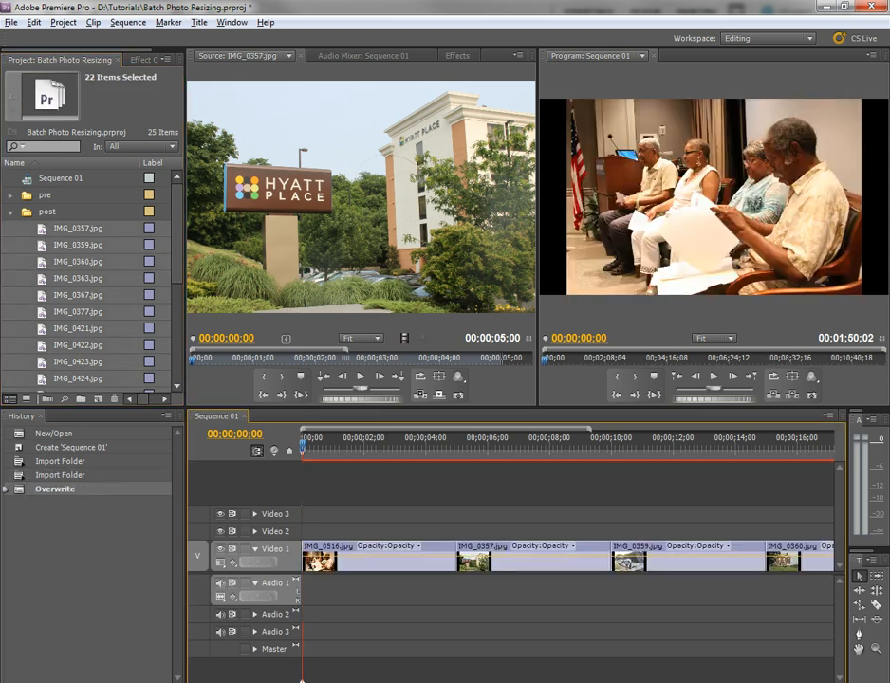
pyautogui.click(324, 436)
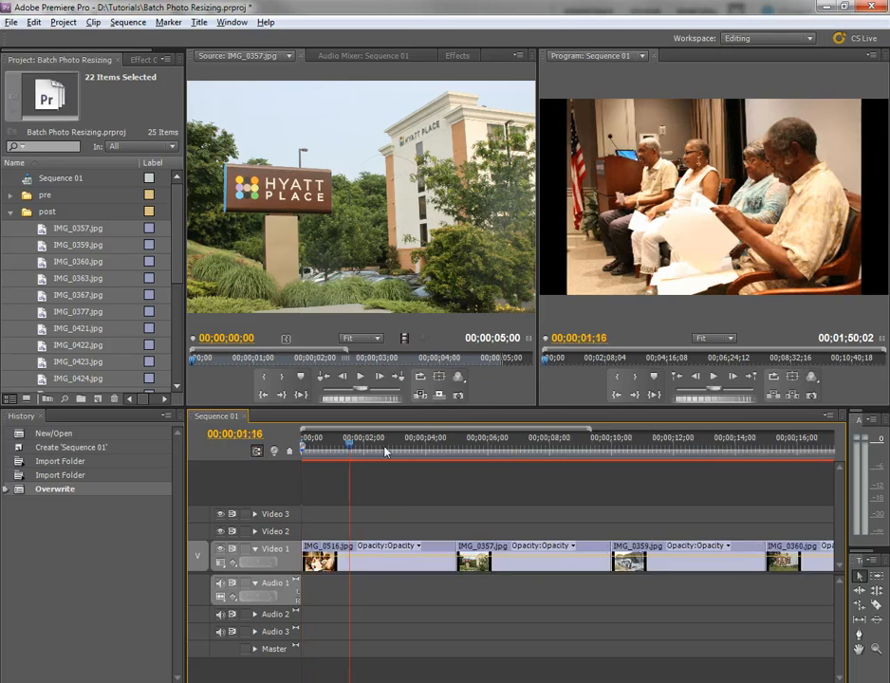
pyautogui.click(541, 446)
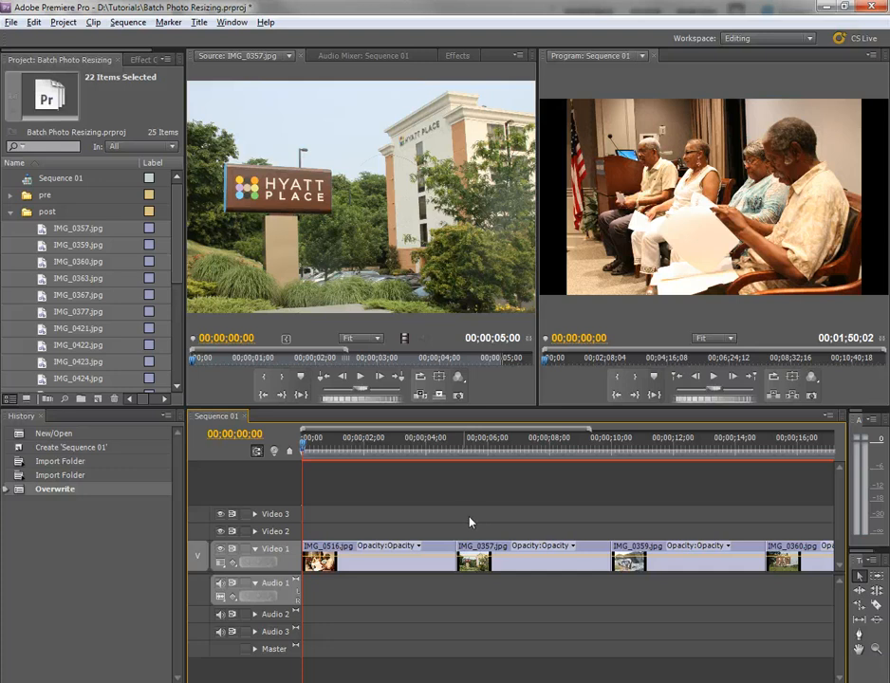
pyautogui.moveTo(475, 486)
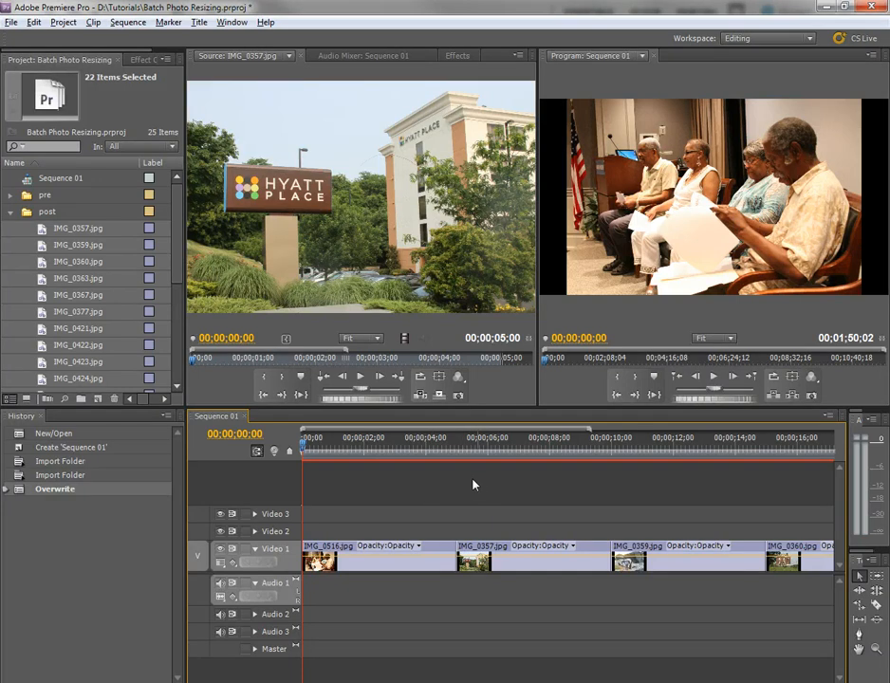
pyautogui.moveTo(607, 478)
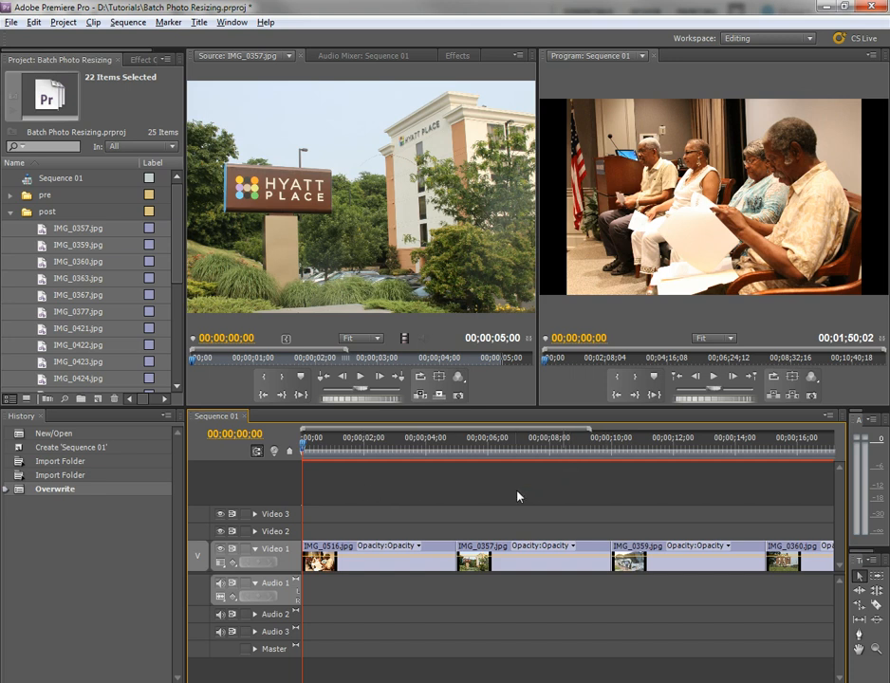
pyautogui.moveTo(8, 220)
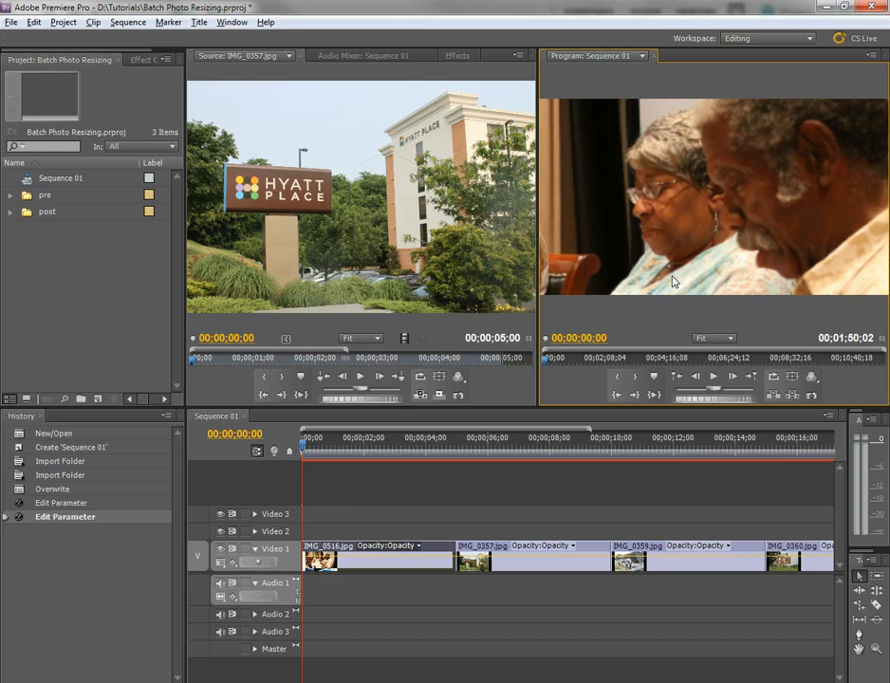
pyautogui.moveTo(725, 265)
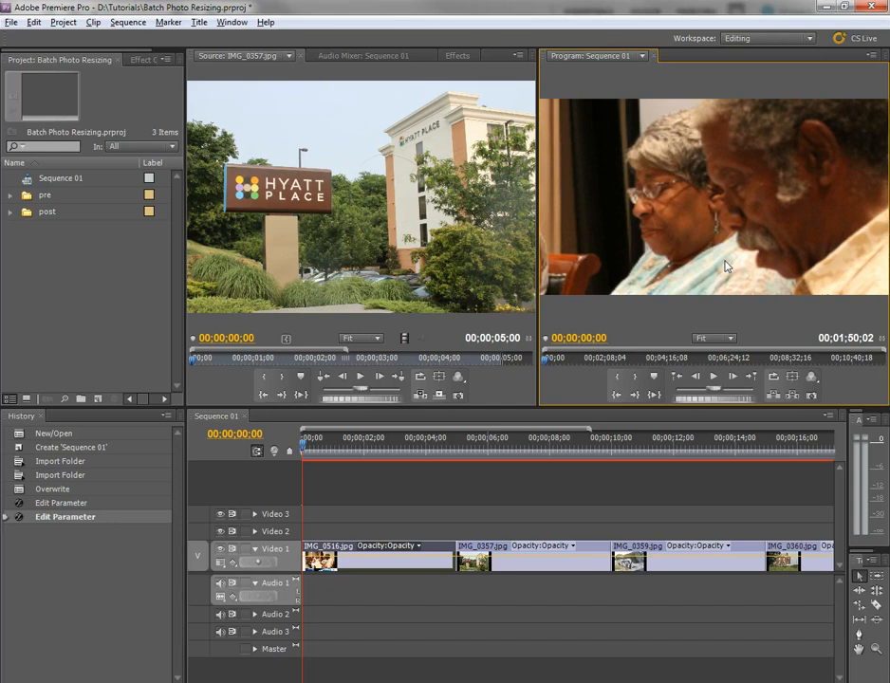
pyautogui.moveTo(714, 251)
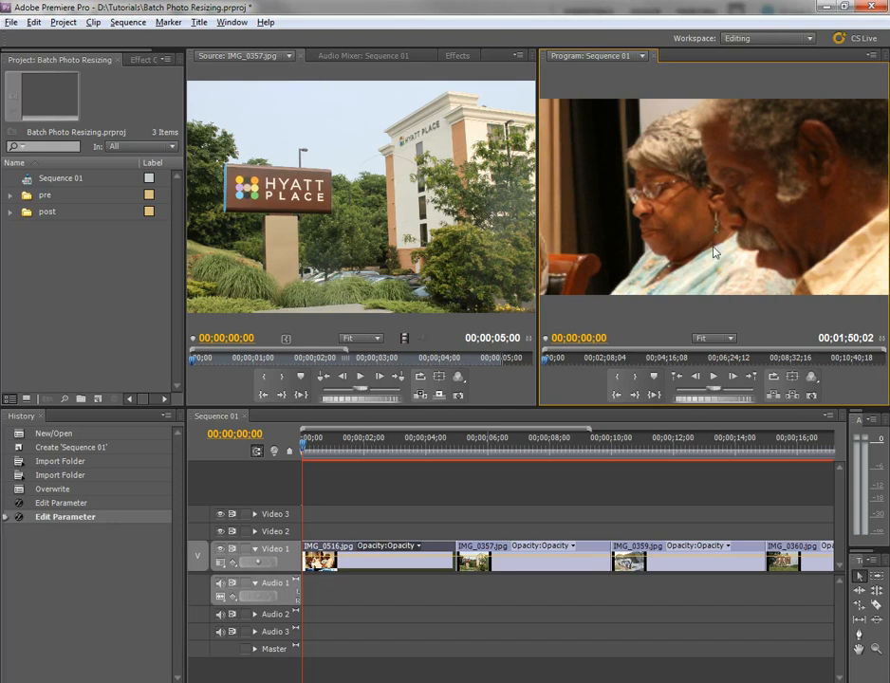
pyautogui.moveTo(732, 249)
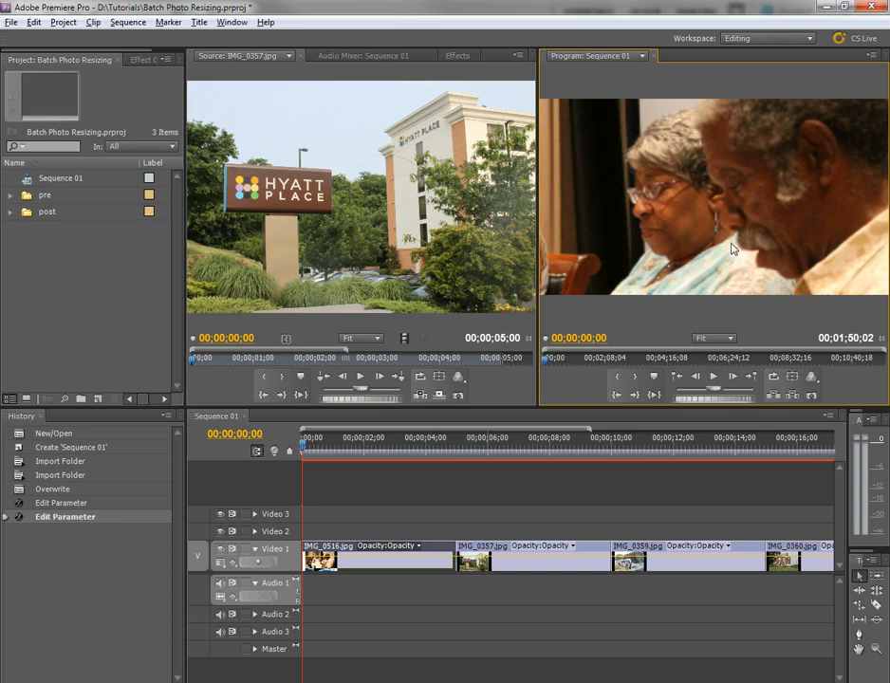
pyautogui.moveTo(719, 253)
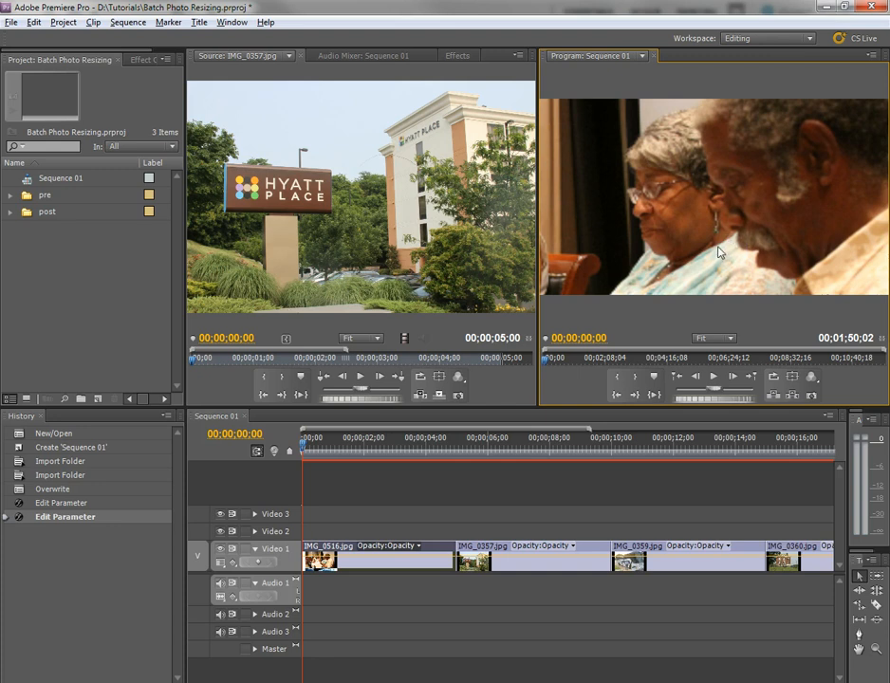
pyautogui.moveTo(706, 223)
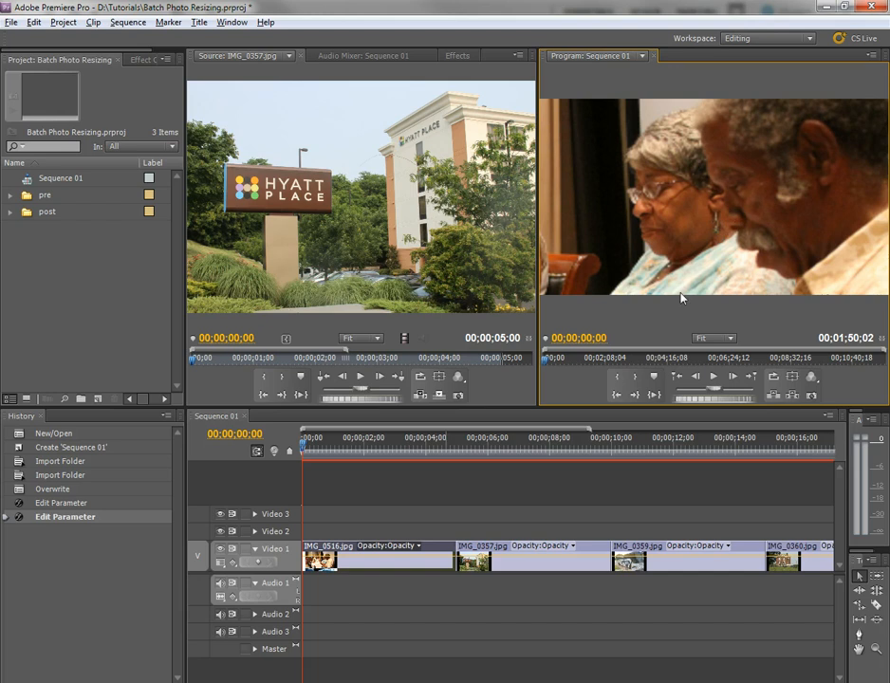
pyautogui.moveTo(713, 269)
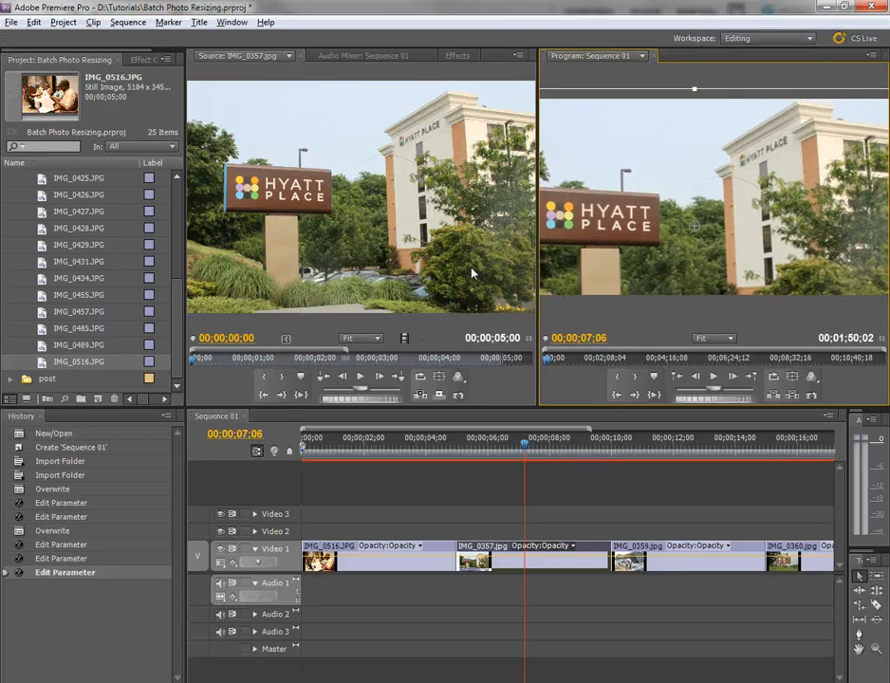
pyautogui.moveTo(266, 617)
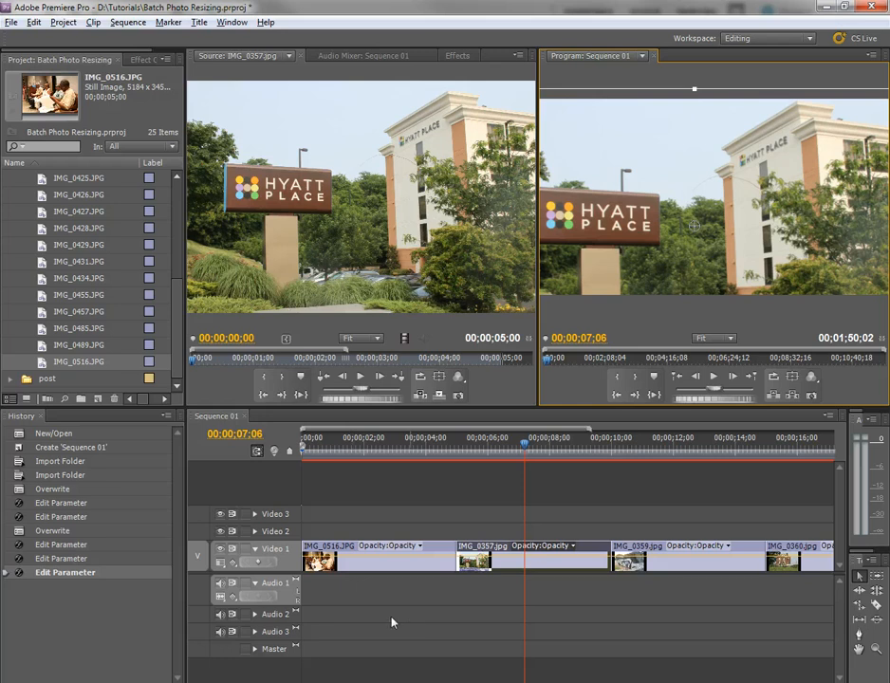
pyautogui.moveTo(356, 637)
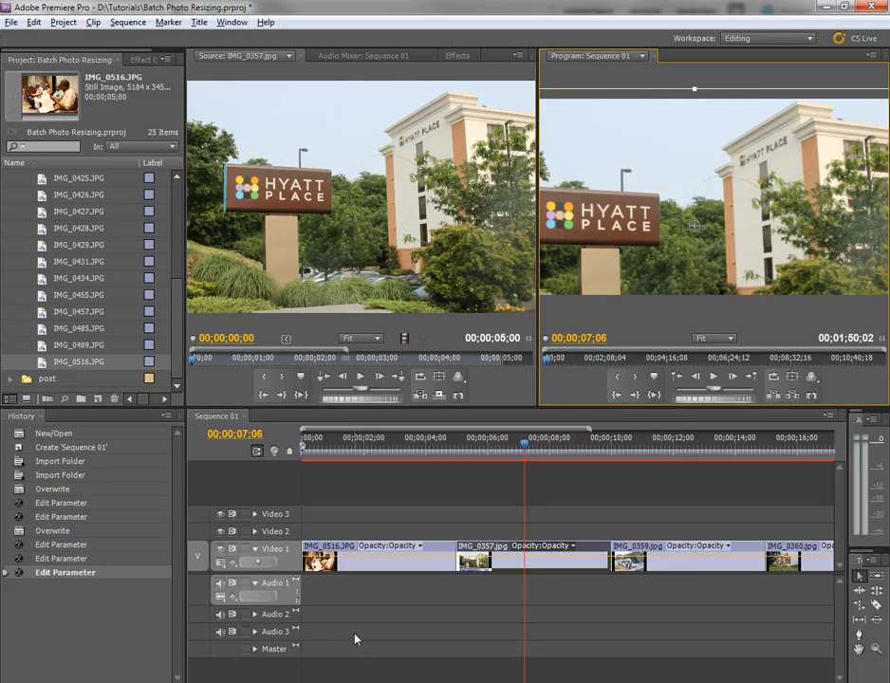